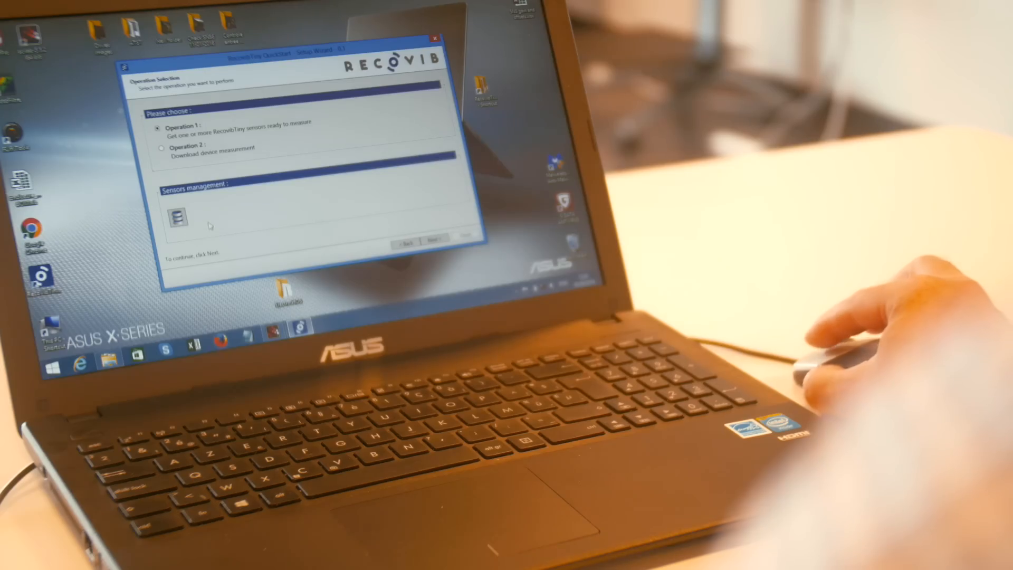
Step: Start Sensor Configuration for sensor 15300040 using Operation 1 under Sensors management
{"action": "left_click", "coordinate": [432, 240]}
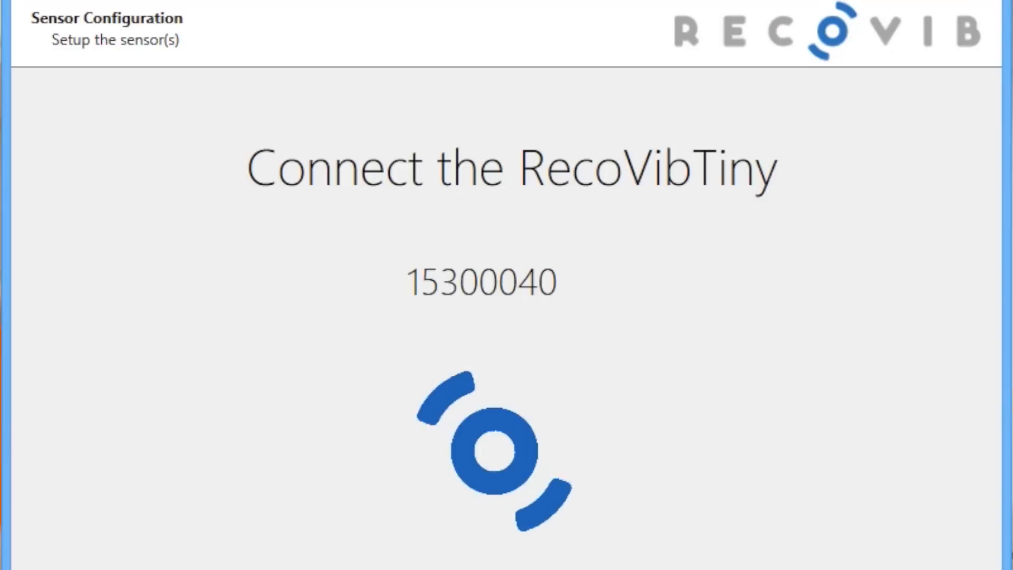